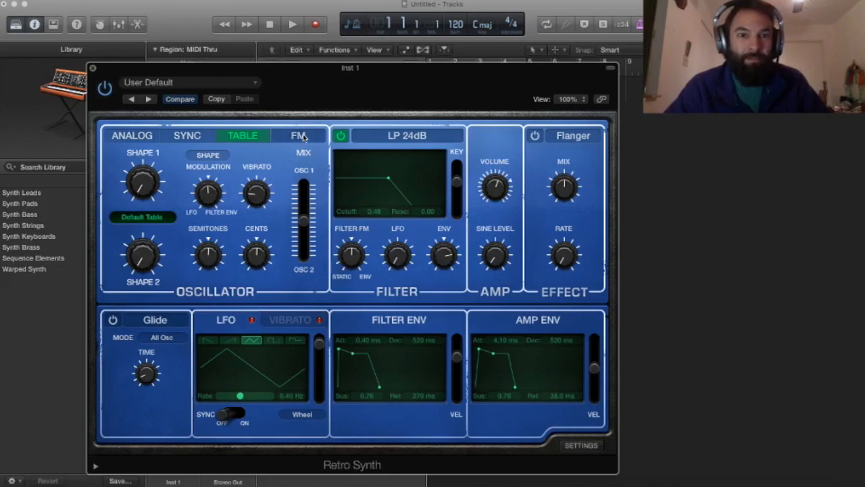
Step: Switch Retro Synth's oscillator section from Table mode to FM mode
click(298, 135)
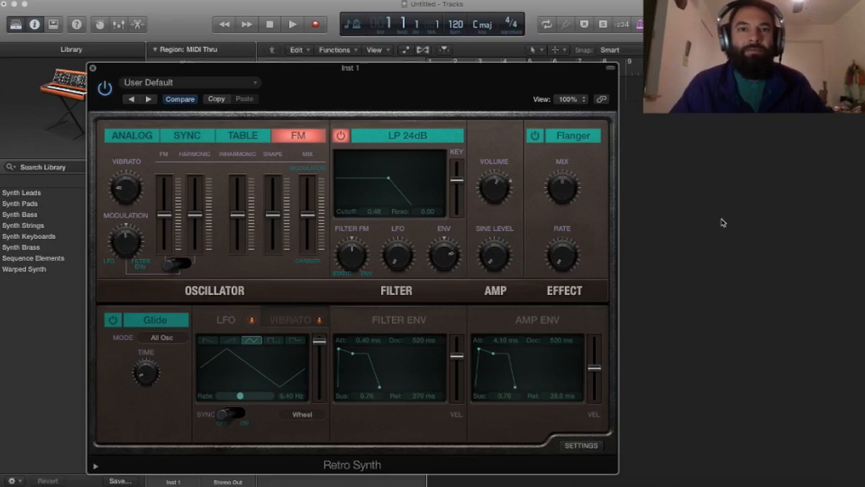
Step: Switch to Analog mode and sweep the Mix slider from Osc 1 to Osc 2, settling near 0.51
click(132, 135)
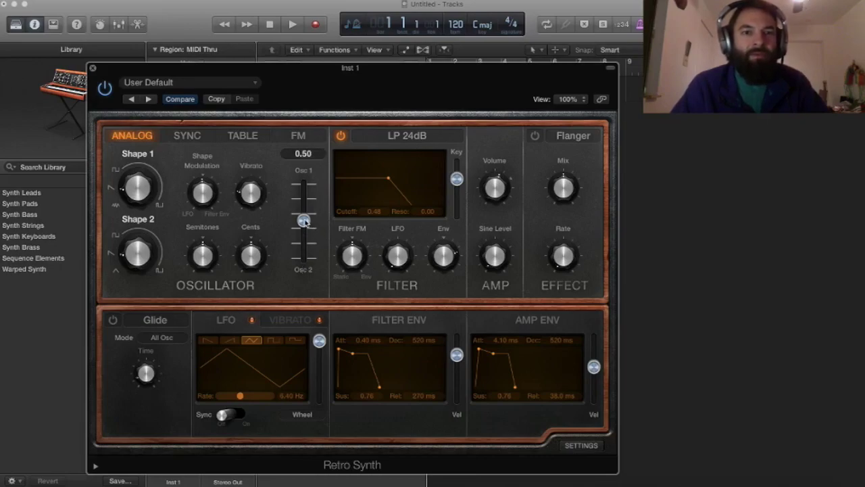
drag(304, 221, 305, 196)
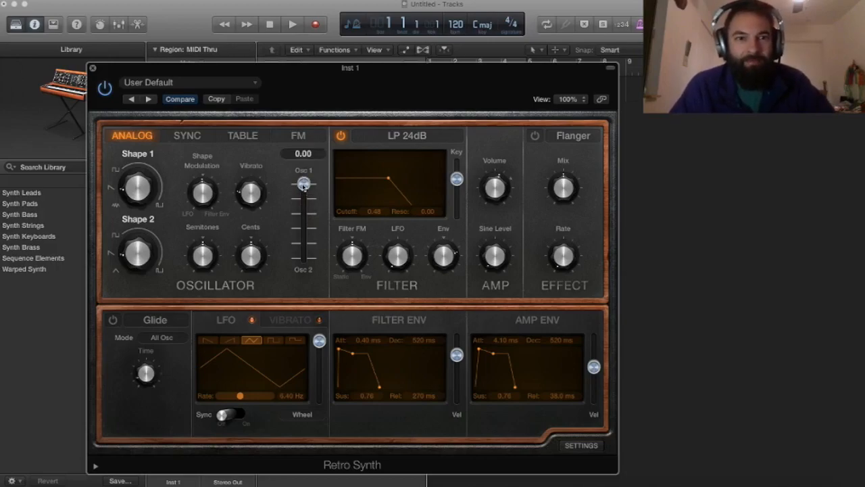
drag(303, 183, 303, 258)
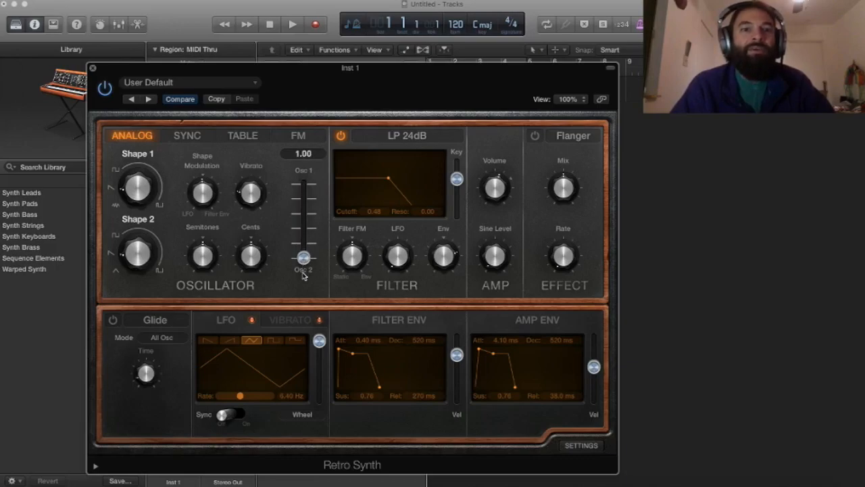
drag(302, 260, 303, 233)
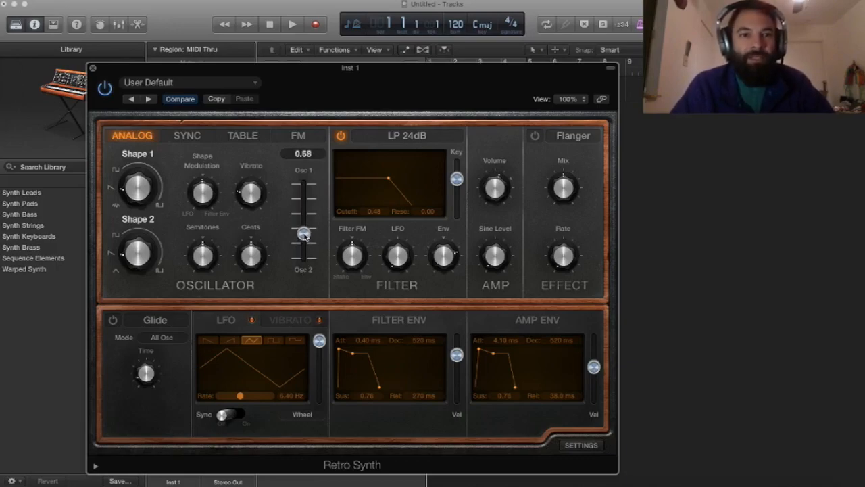
drag(303, 231, 303, 222)
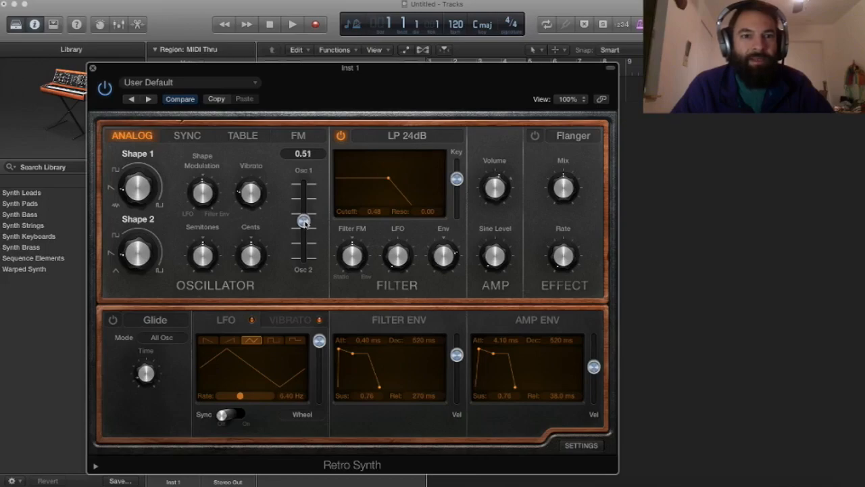
drag(304, 221, 304, 223)
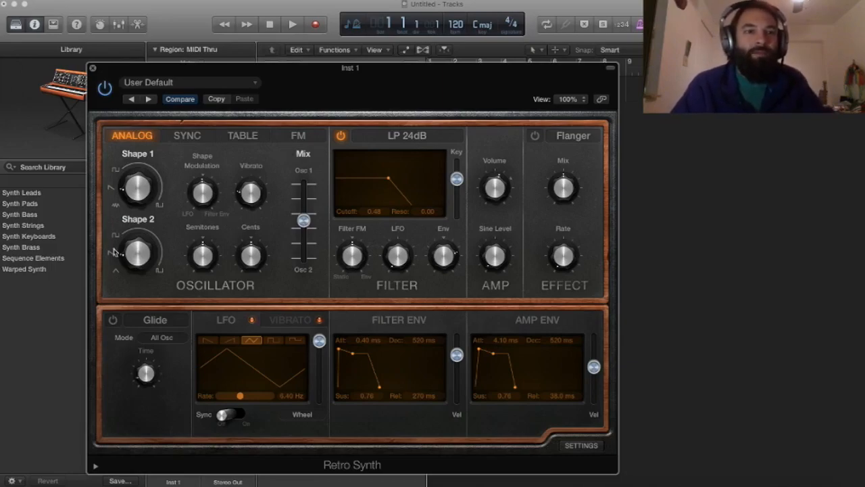
mouse_move(282, 234)
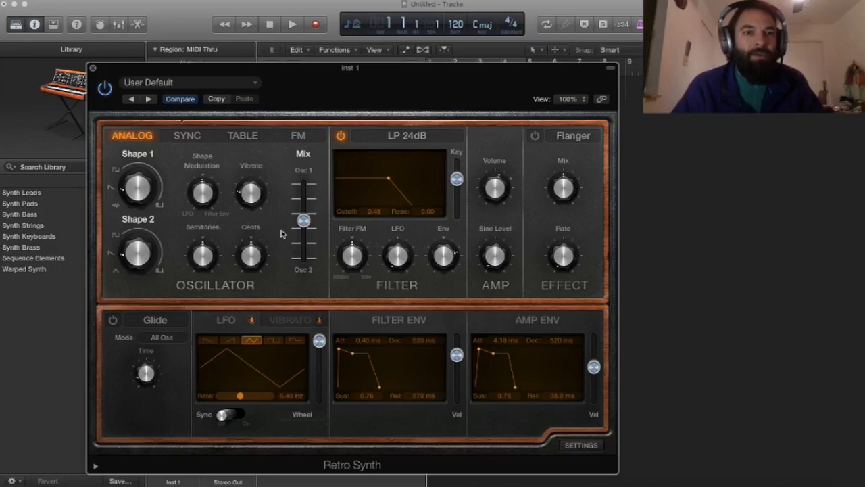
mouse_move(287, 234)
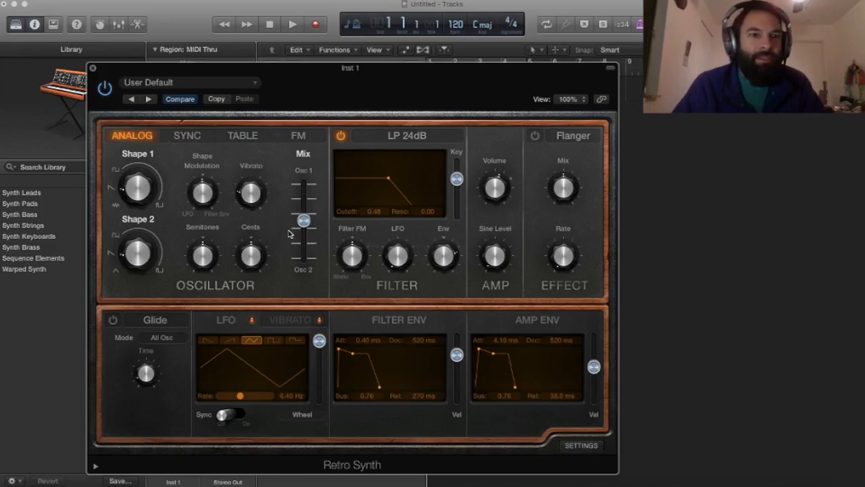
Step: Drag the oscillator Mix from 0.50 fully up to Osc 1 (0.00)
drag(304, 220, 303, 220)
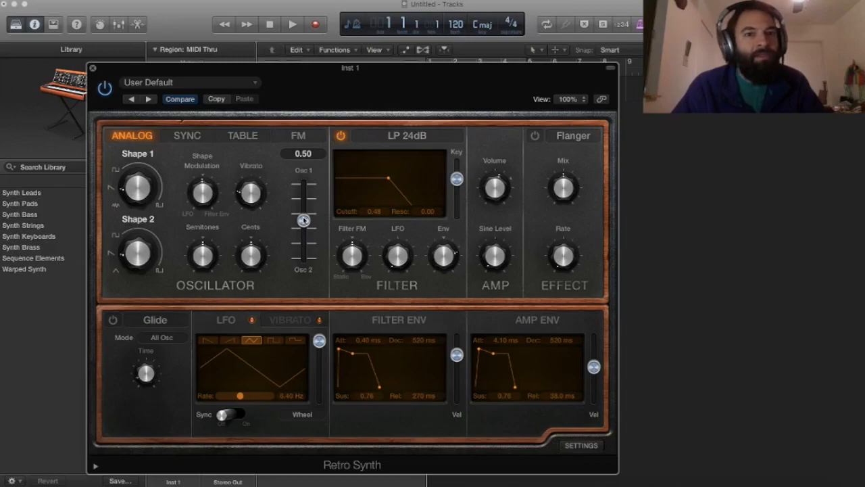
drag(303, 219, 303, 183)
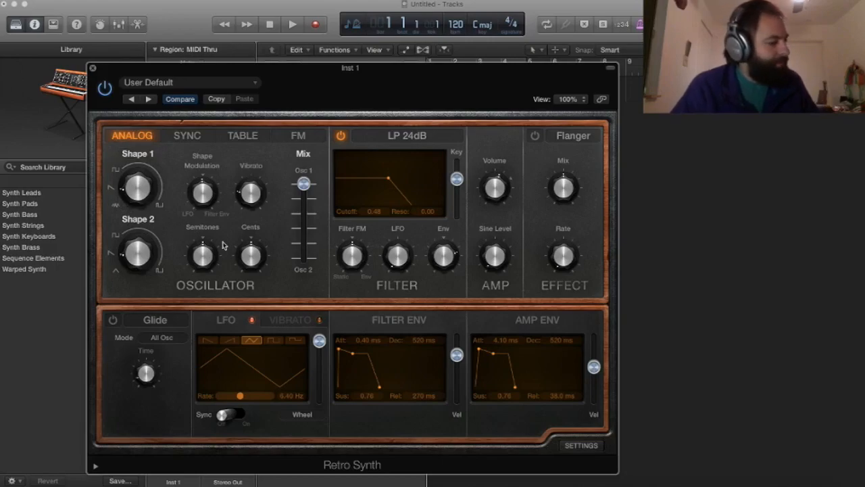
mouse_move(221, 245)
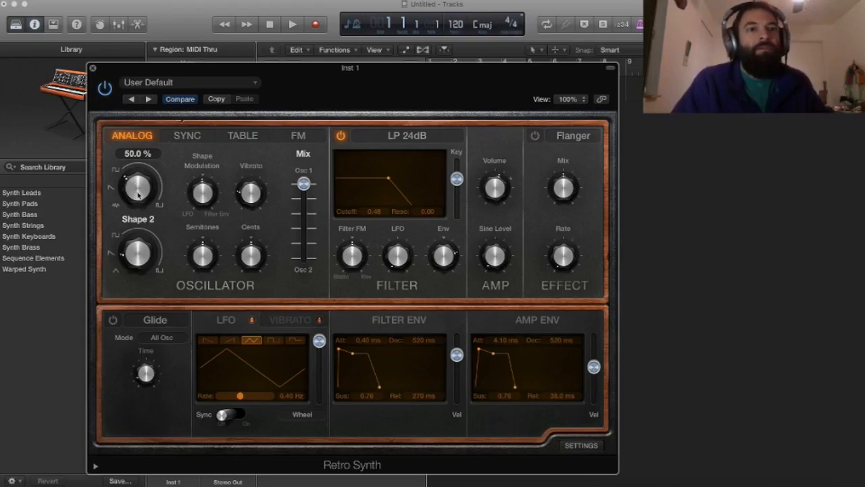
Step: Sweep the Shape 1 knob down to about 16%, back to 50%, then settle near 40%
drag(138, 186, 138, 199)
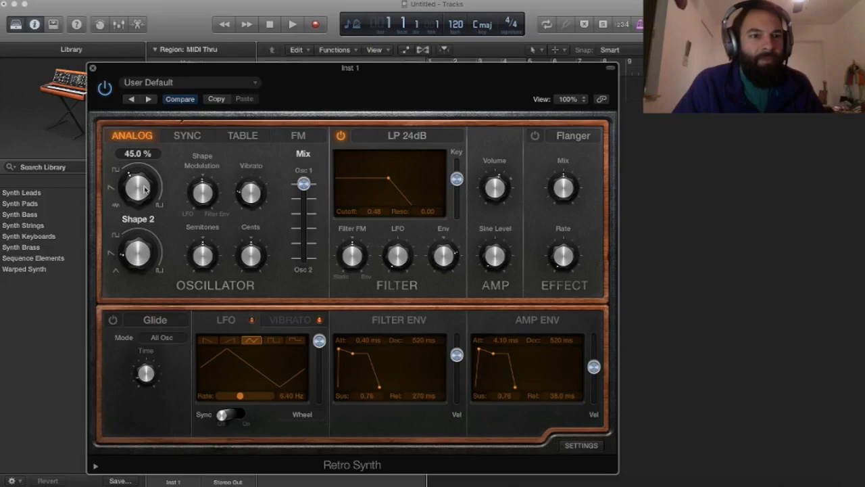
drag(138, 186, 138, 200)
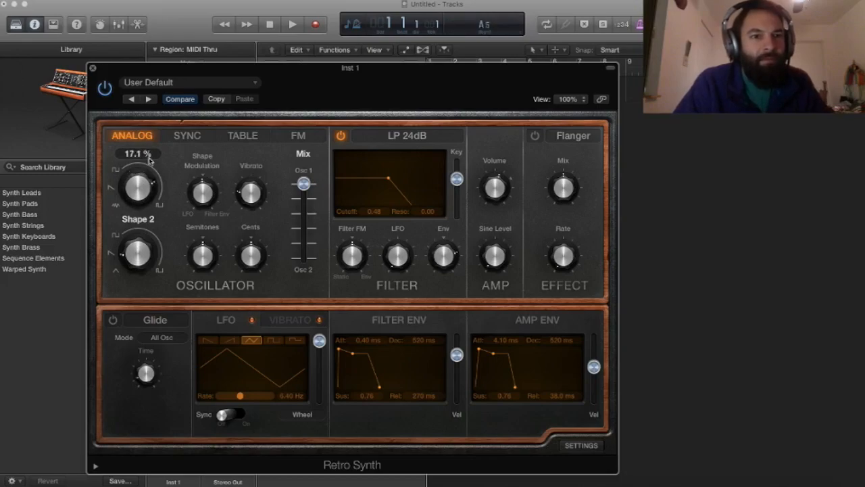
drag(138, 182, 138, 192)
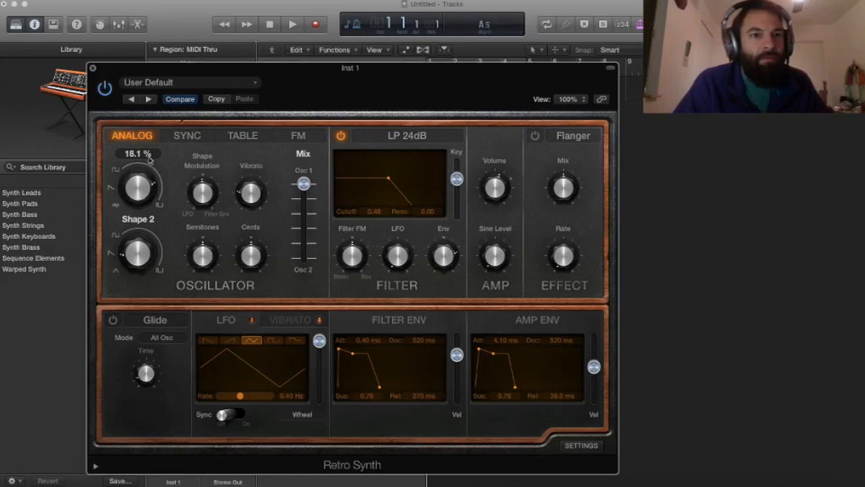
drag(138, 184, 145, 172)
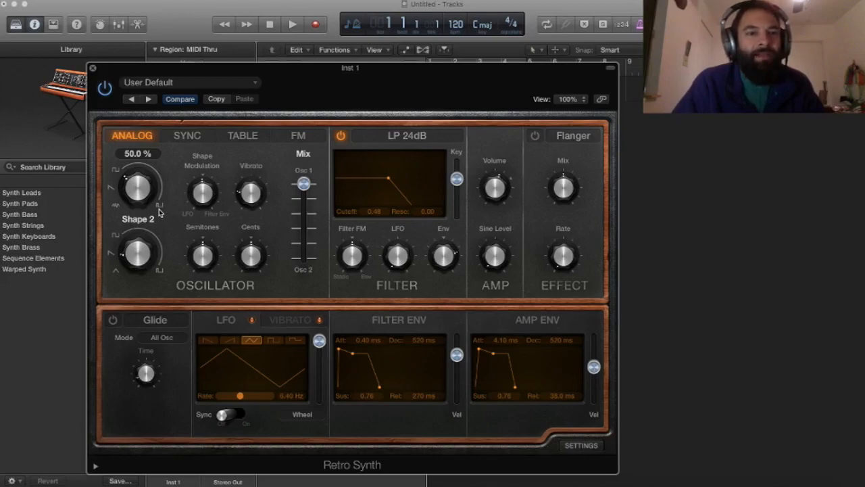
mouse_move(146, 198)
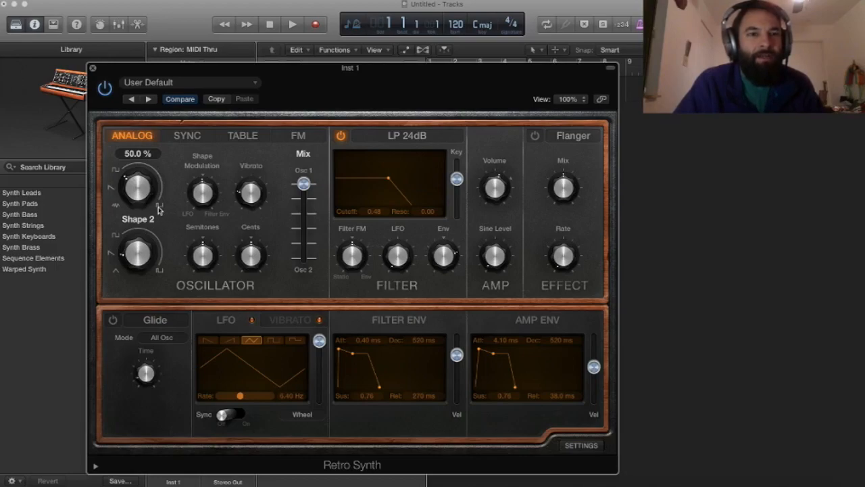
mouse_move(157, 173)
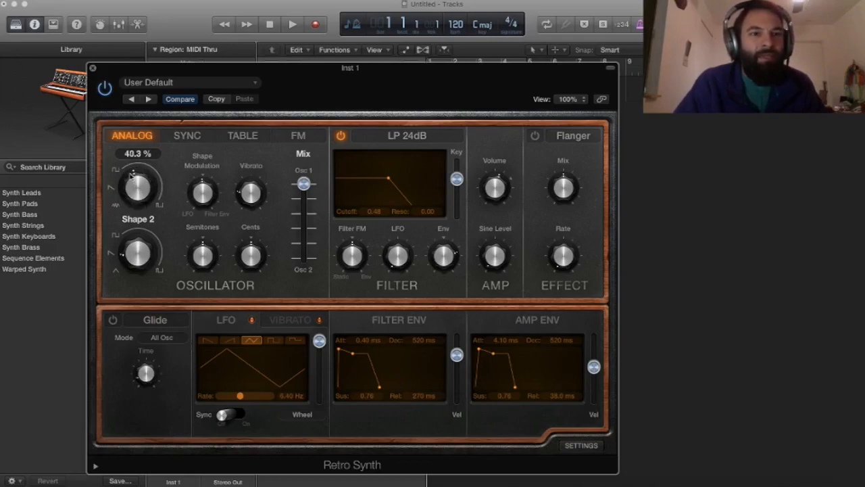
drag(138, 186, 152, 173)
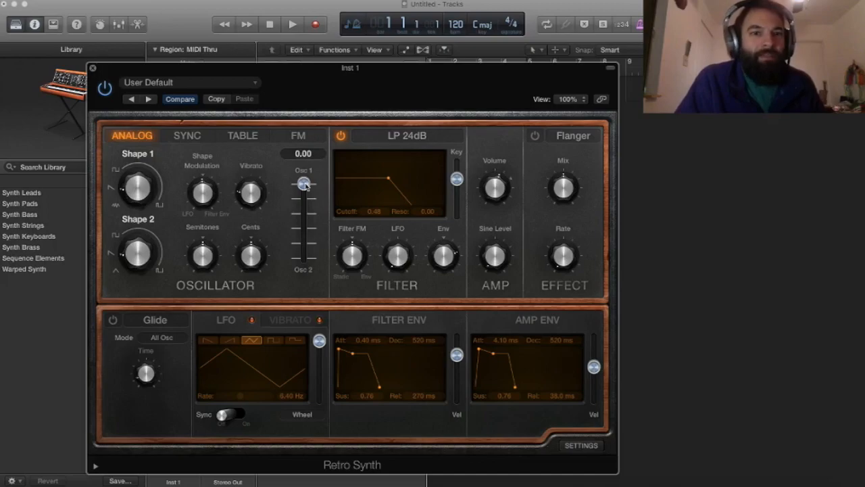
Step: Move the oscillator Mix fully to Osc 2 and reshape the Shape 2 waveform blend
drag(303, 184, 304, 258)
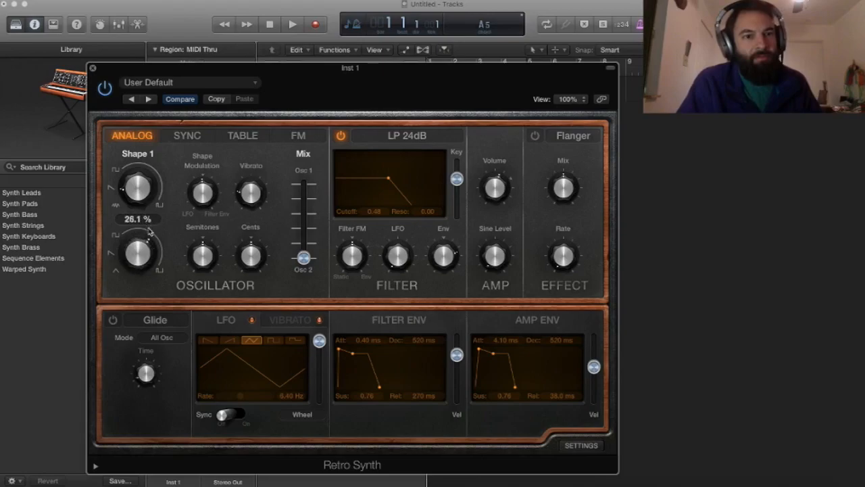
drag(137, 253, 142, 243)
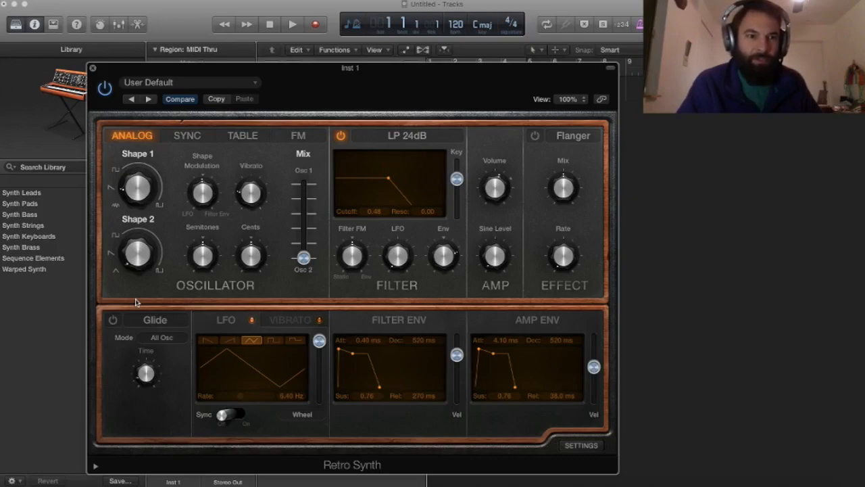
mouse_move(142, 285)
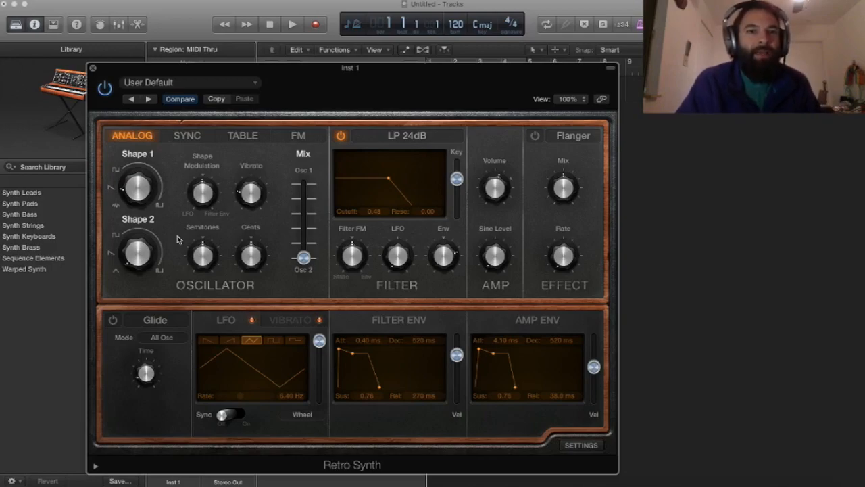
mouse_move(210, 243)
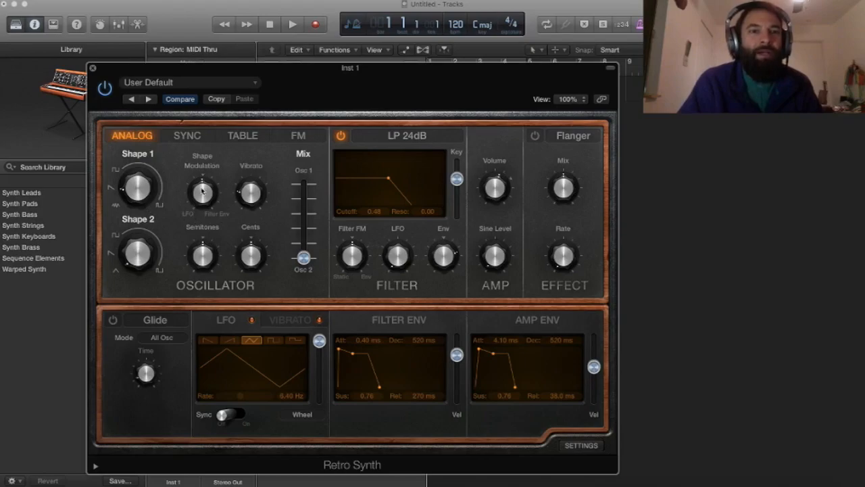
mouse_move(177, 224)
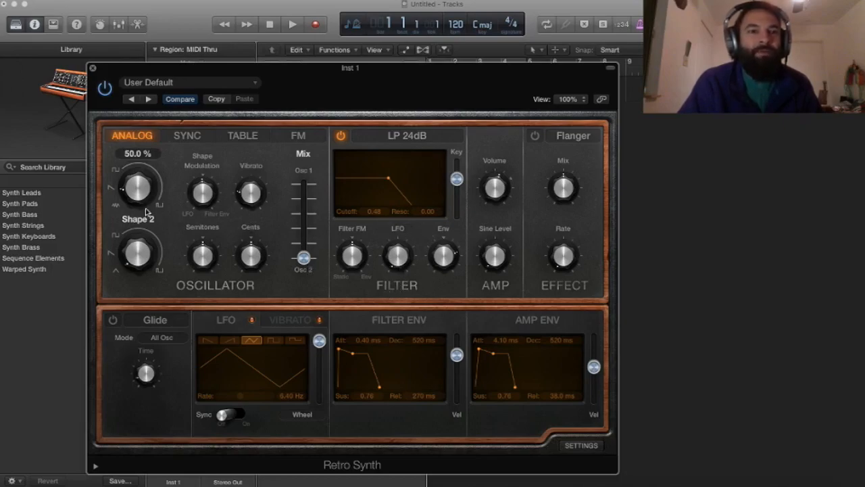
mouse_move(171, 233)
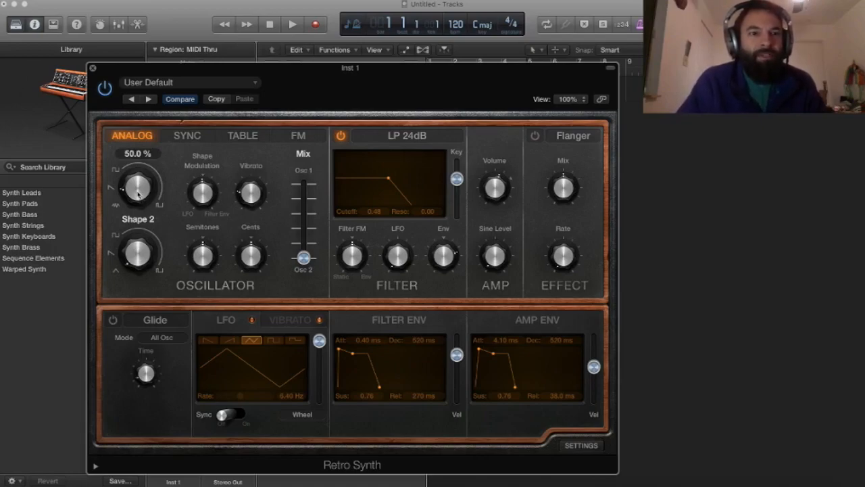
Step: Lower the Shape 1 knob from 50% to about 15.9%
drag(138, 186, 129, 172)
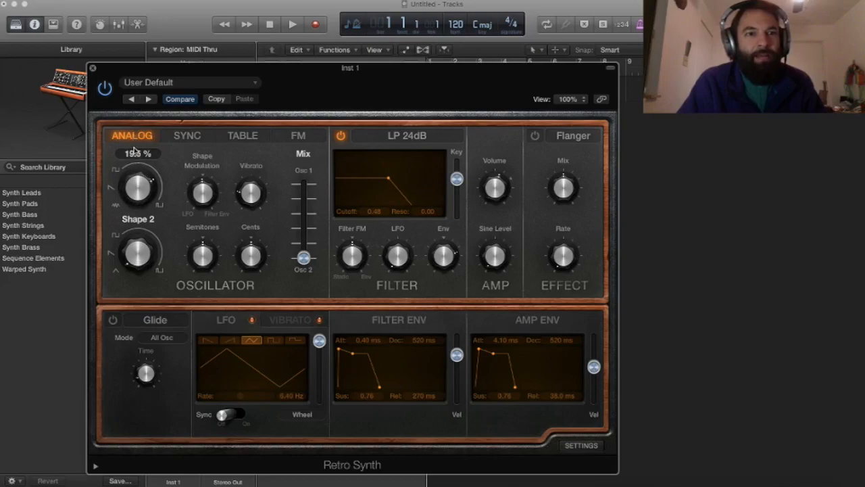
drag(138, 186, 137, 196)
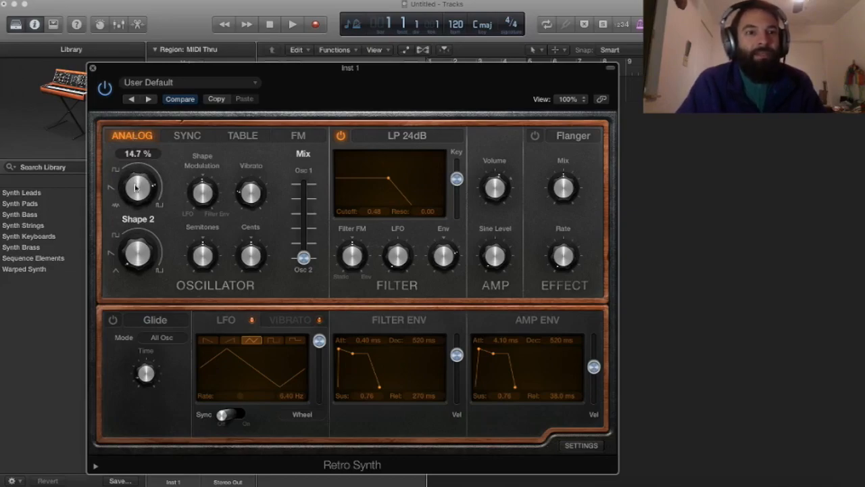
drag(137, 186, 137, 179)
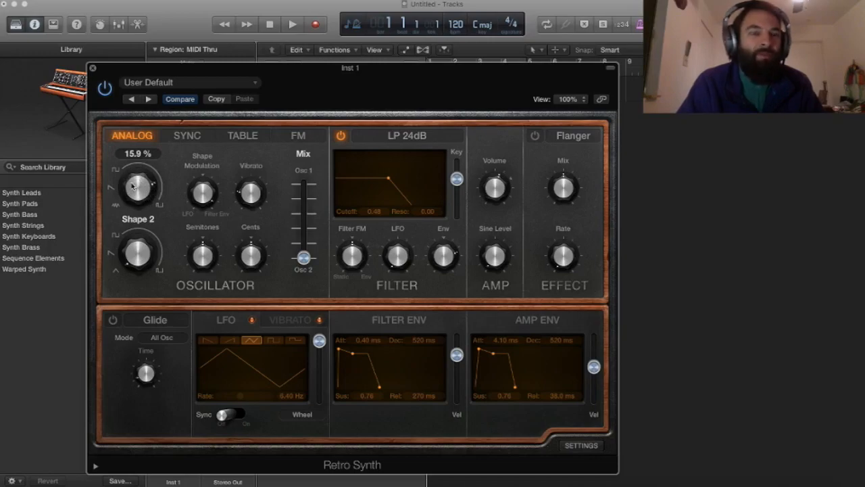
drag(137, 187, 142, 176)
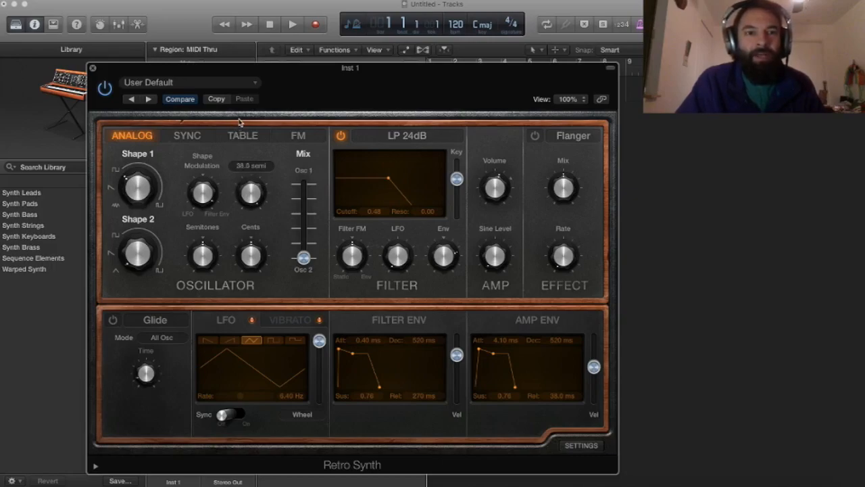
Step: Ease the oscillator Vibrato knob down to 34.9 semitones
drag(250, 196, 250, 203)
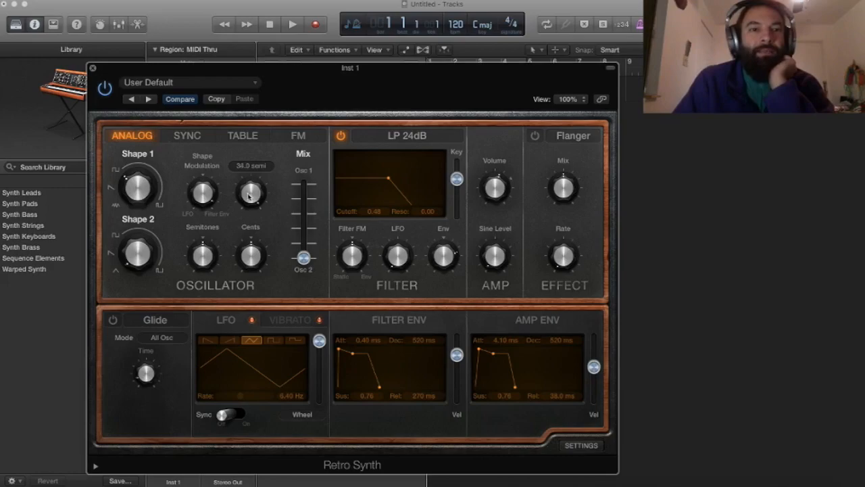
drag(250, 192, 250, 263)
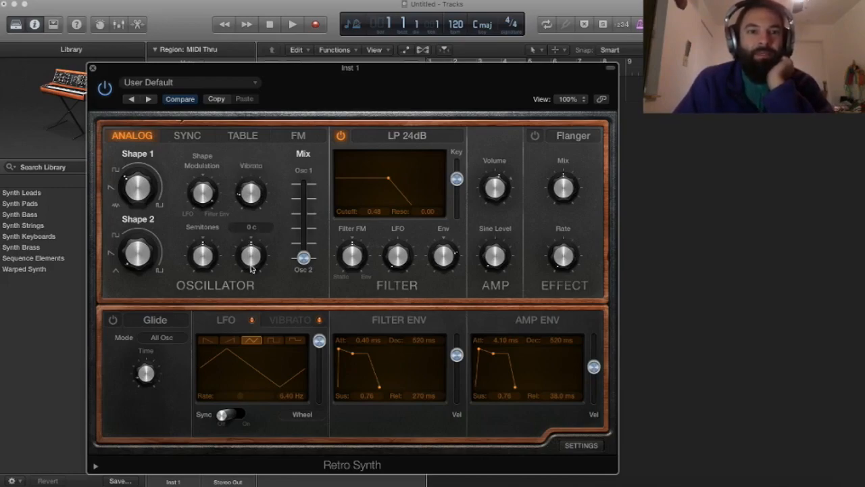
Step: Nudge the oscillator knob near Vibrato, keeping cents detune at 0
drag(251, 194, 251, 183)
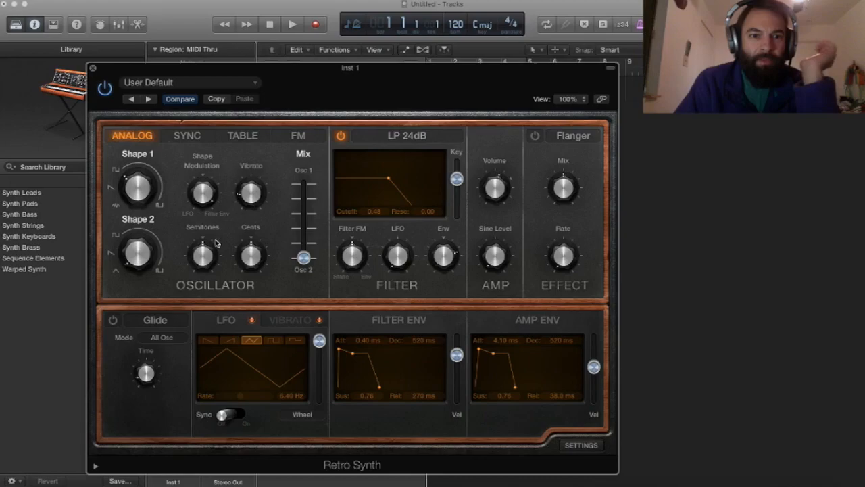
mouse_move(293, 325)
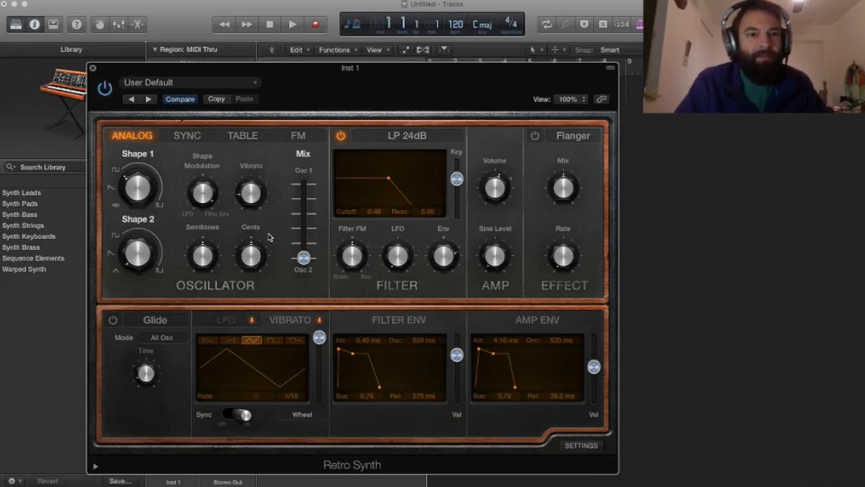
mouse_move(201, 256)
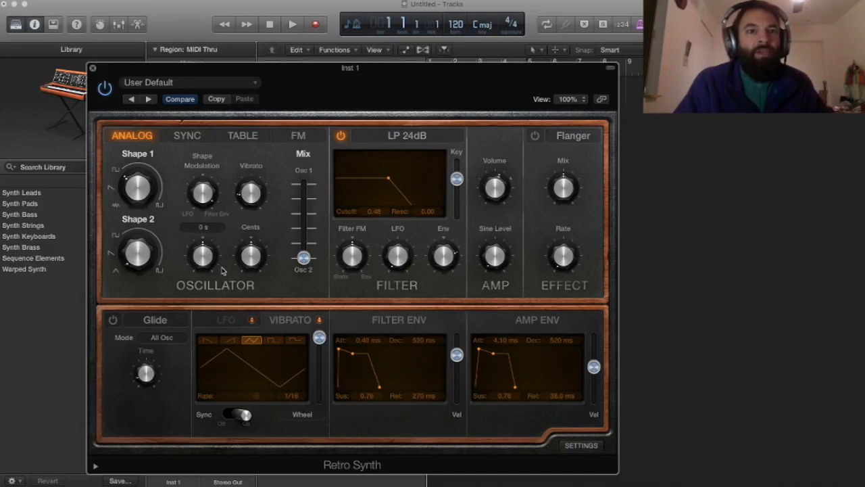
mouse_move(206, 261)
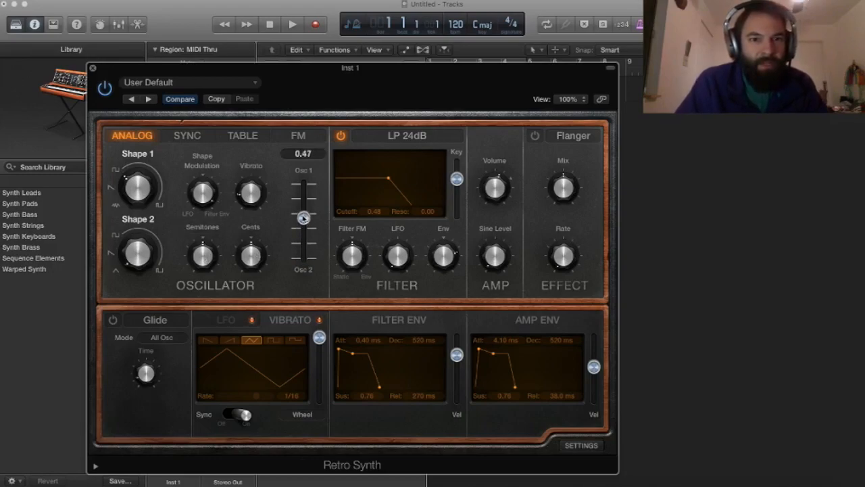
Step: Set the oscillator Mix near the middle at 0.47, with filter Cutoff fully open at 1.00
drag(303, 216, 302, 220)
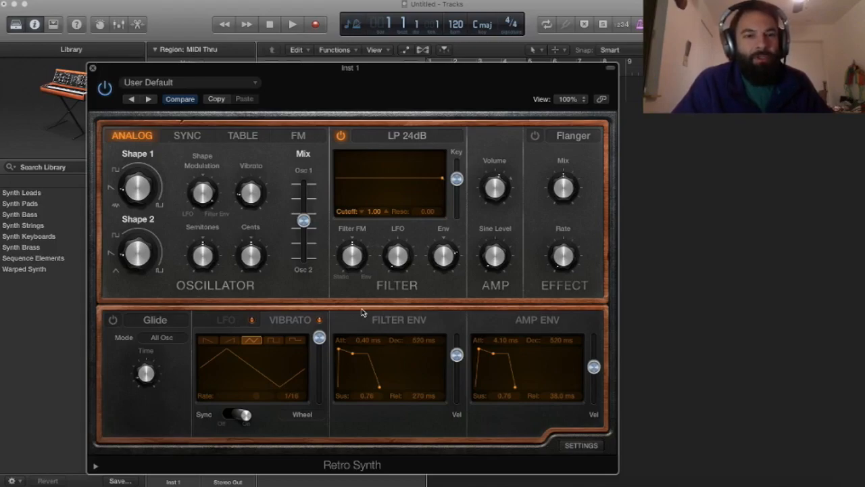
mouse_move(303, 291)
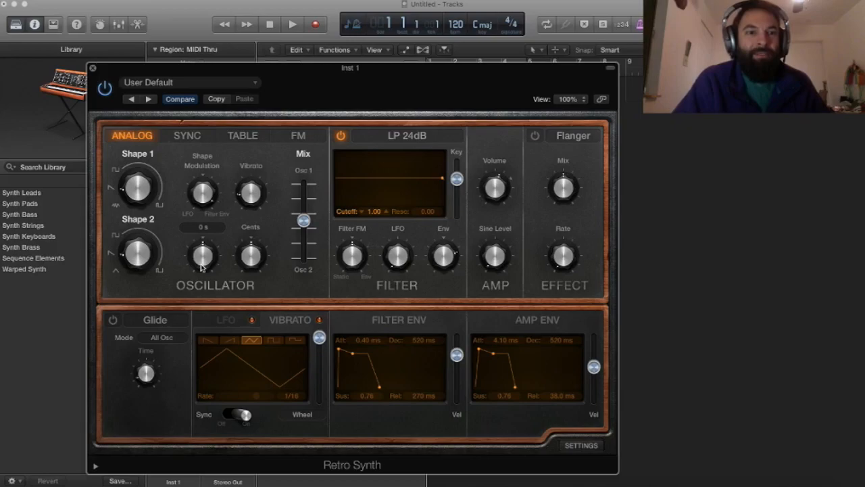
Step: Raise the Semitones knob from 0 to 7, leaving cents detune at 1
drag(203, 257, 206, 243)
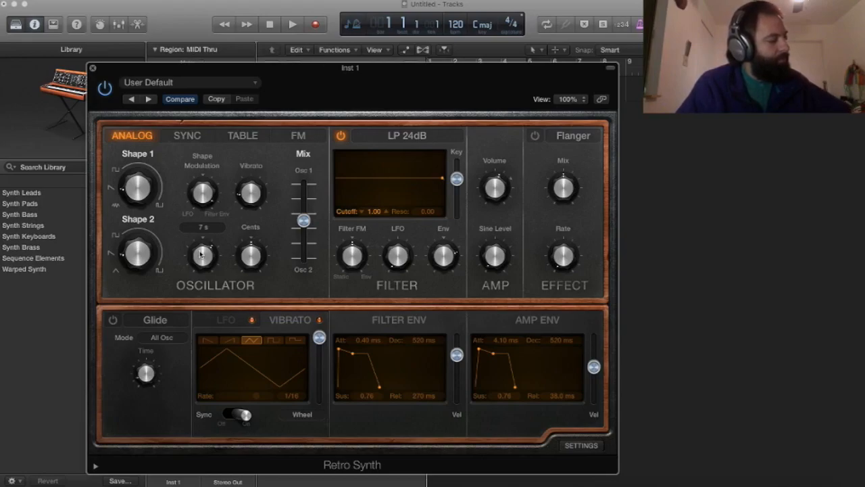
mouse_move(202, 253)
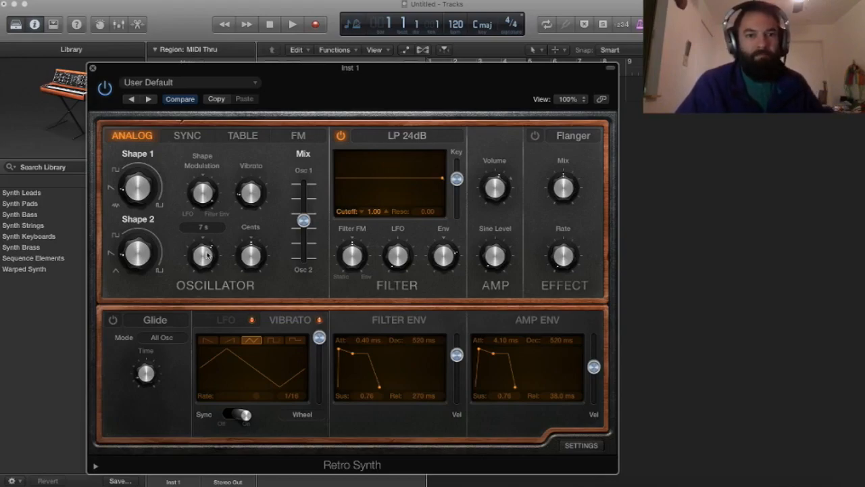
drag(202, 256, 201, 270)
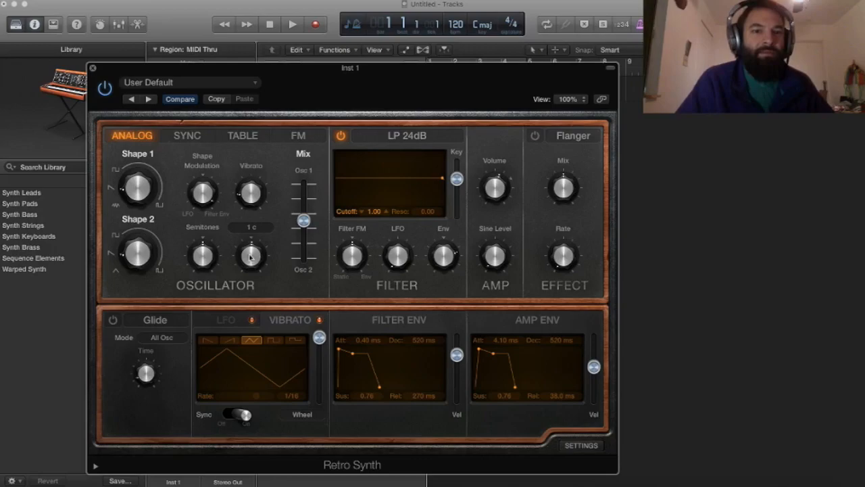
Step: Drag the Cents knob up to set oscillator fine tuning to 1 cent
drag(250, 257, 250, 237)
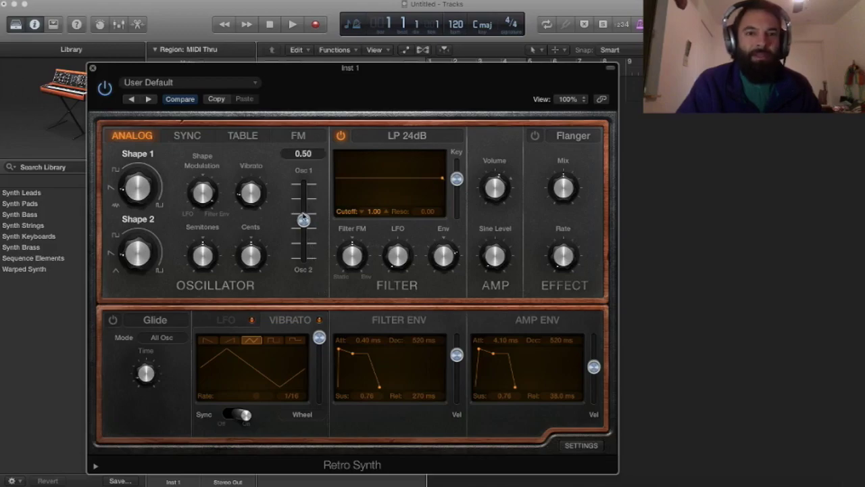
Step: Sweep the oscillator Mix fully to Osc 1, then Osc 2, and settle it at 0.50
drag(303, 216, 303, 183)
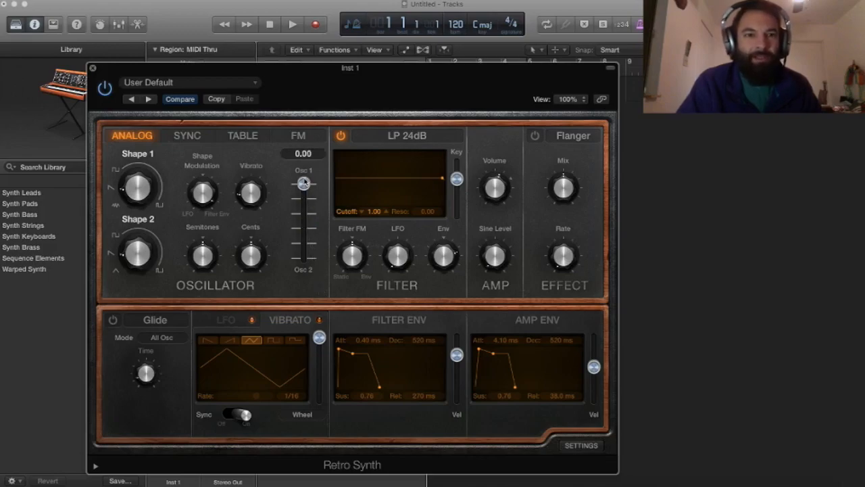
drag(304, 184, 304, 186)
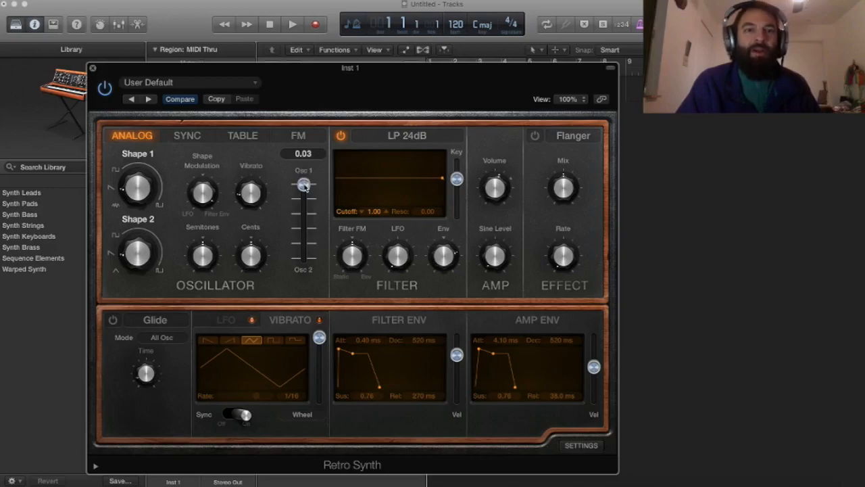
drag(304, 185, 303, 259)
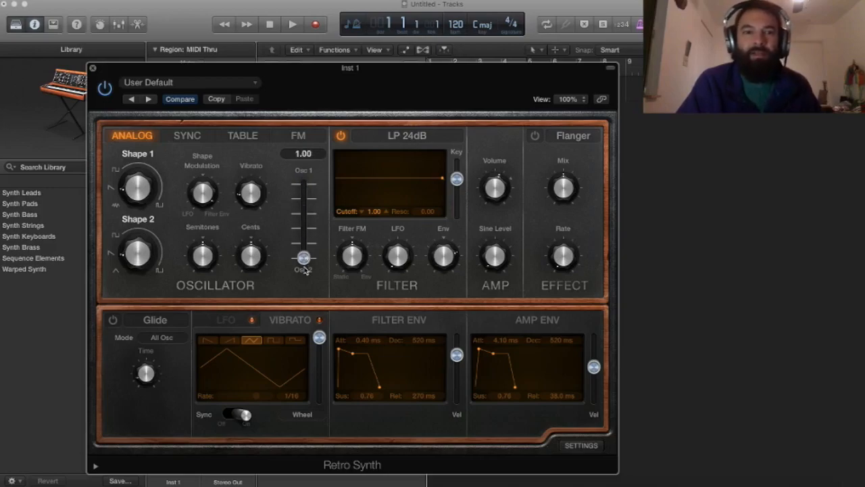
drag(304, 258, 304, 227)
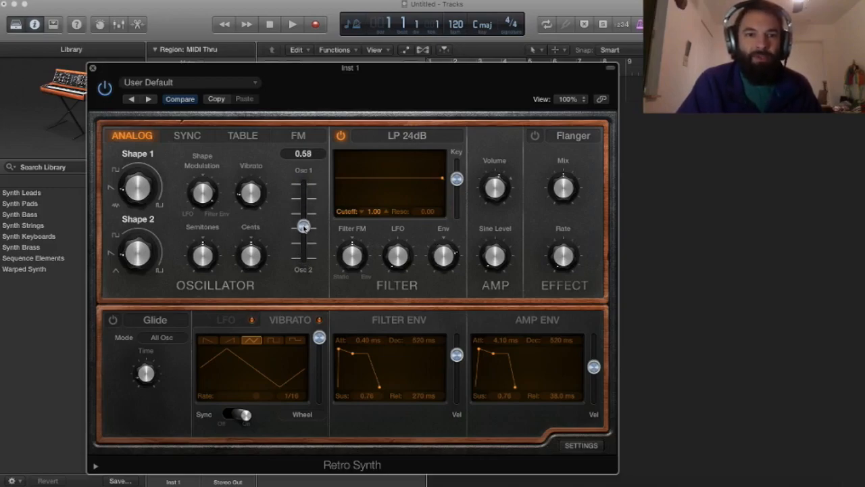
drag(303, 226, 302, 223)
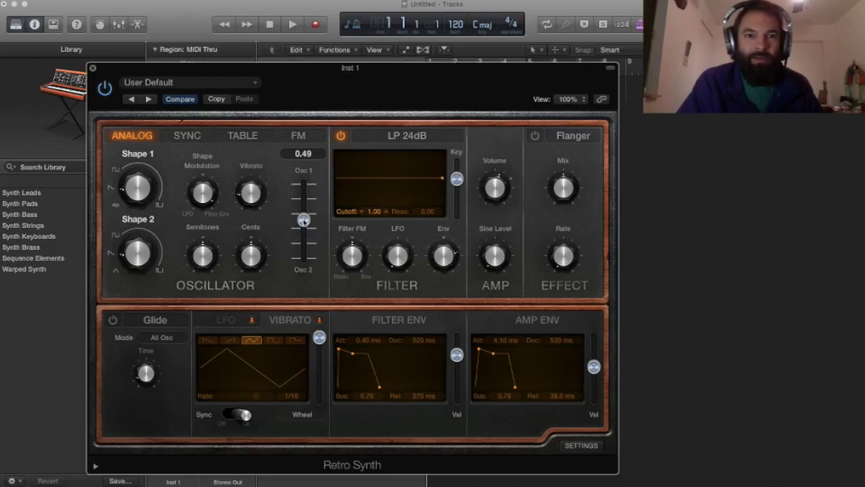
drag(304, 223, 304, 221)
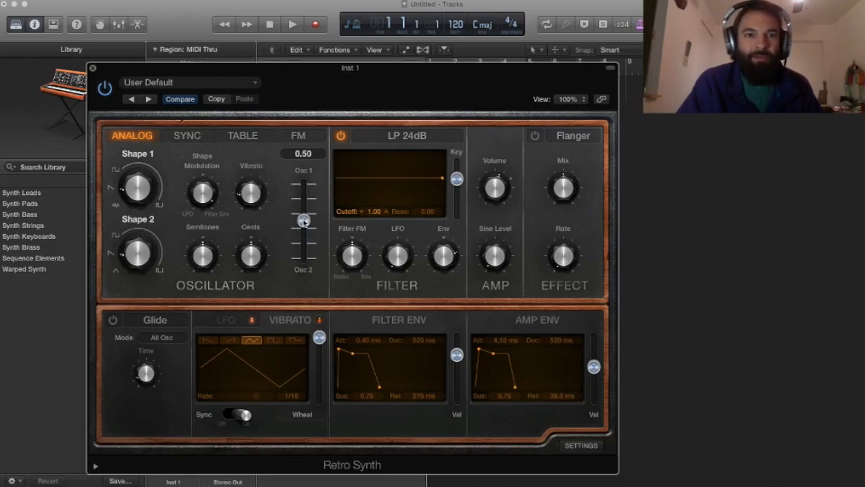